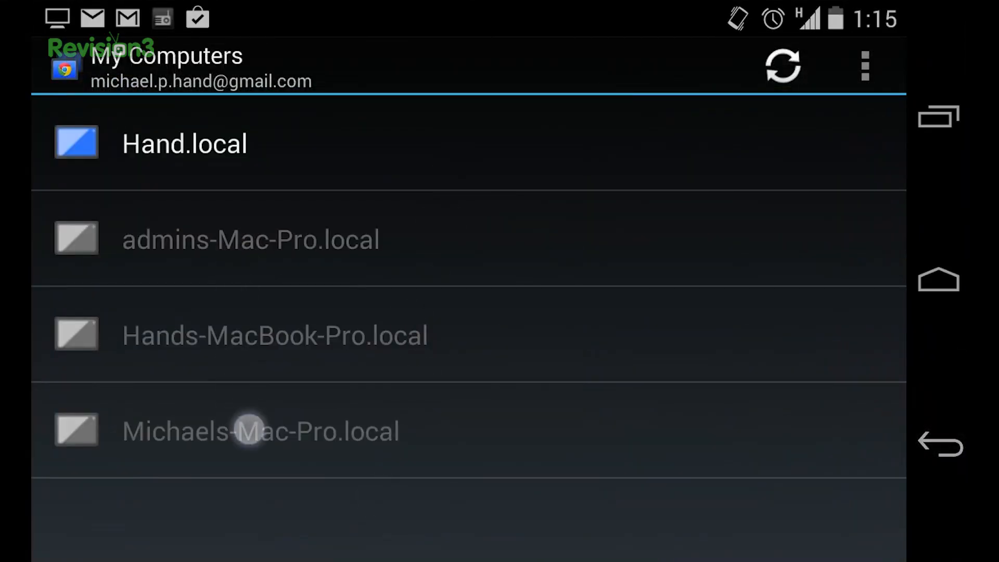
Connect to the Hand.local host from My Computers and enter its PIN
click(184, 142)
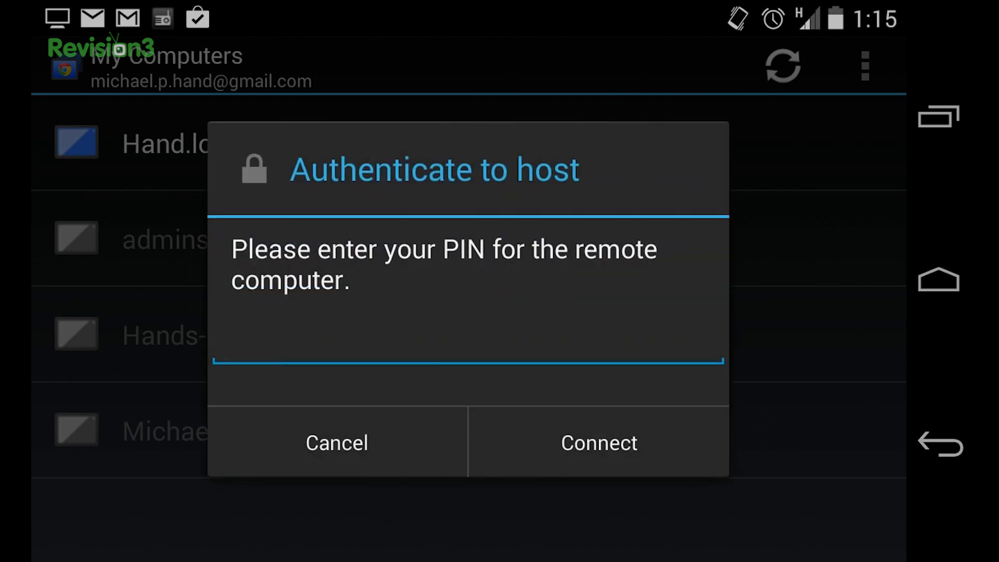
text(3)
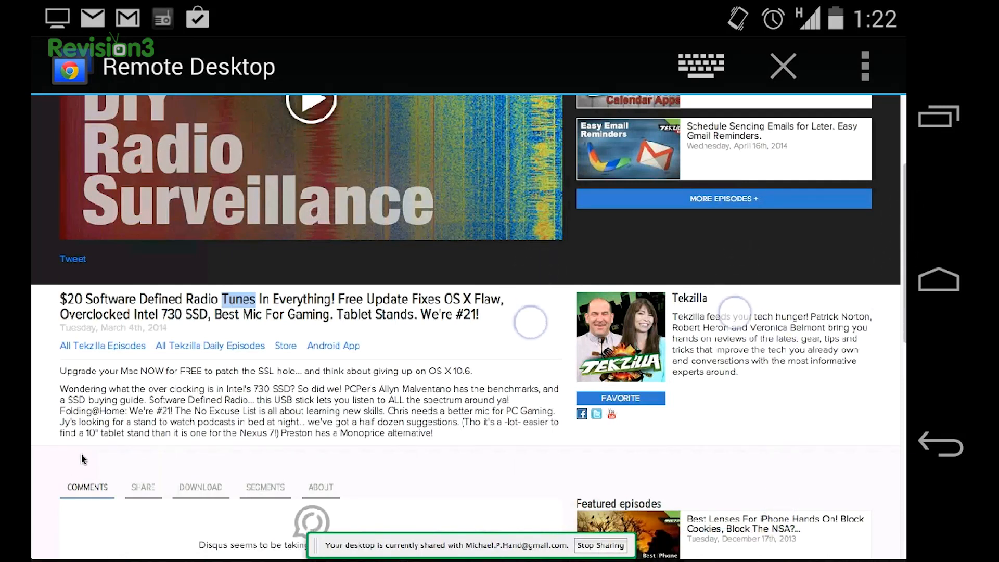
Open the All Shows dropdown in the Revision3 header and choose the Tekzilla show page
scroll(down, 3)
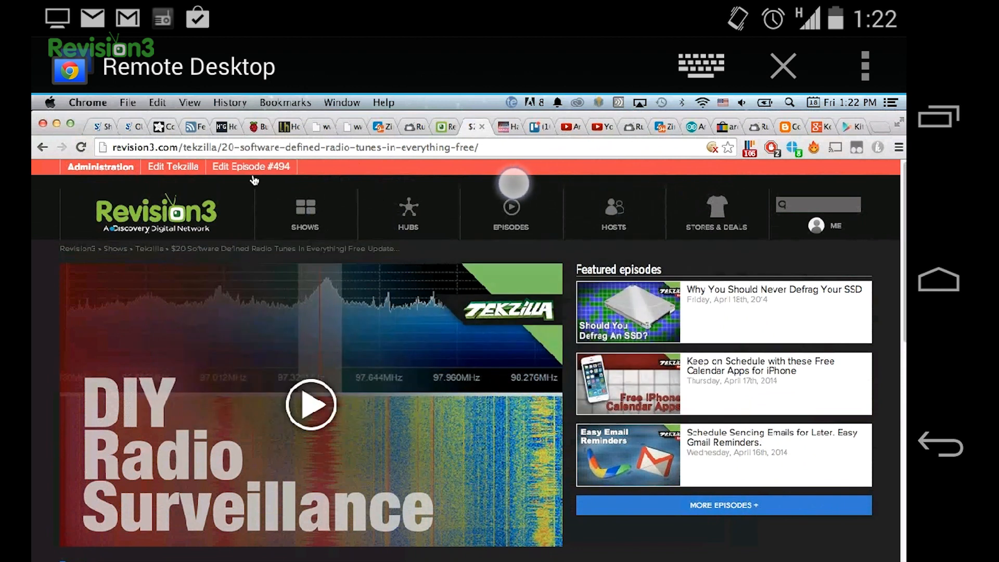
click(304, 210)
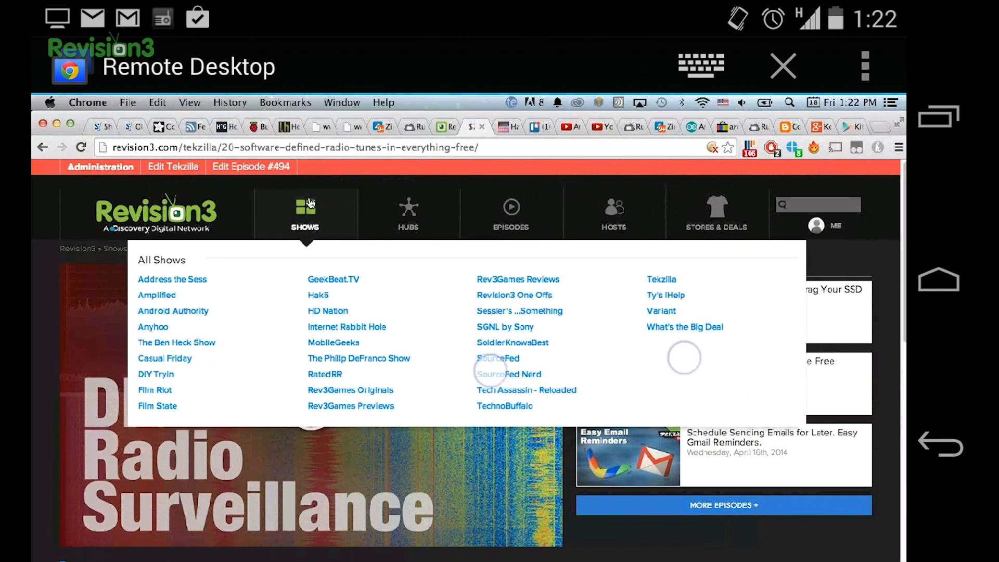
scroll(down, 3)
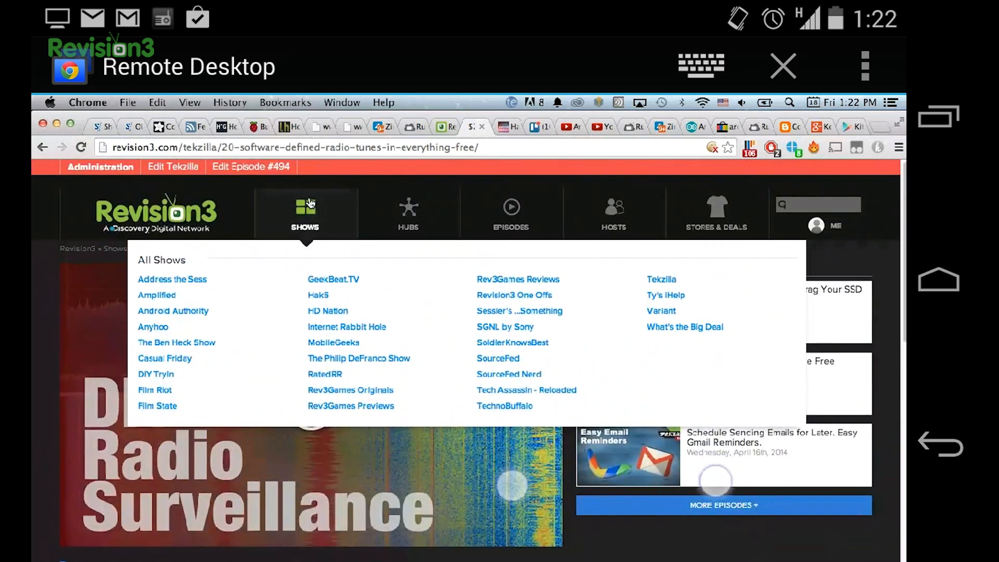
click(49, 102)
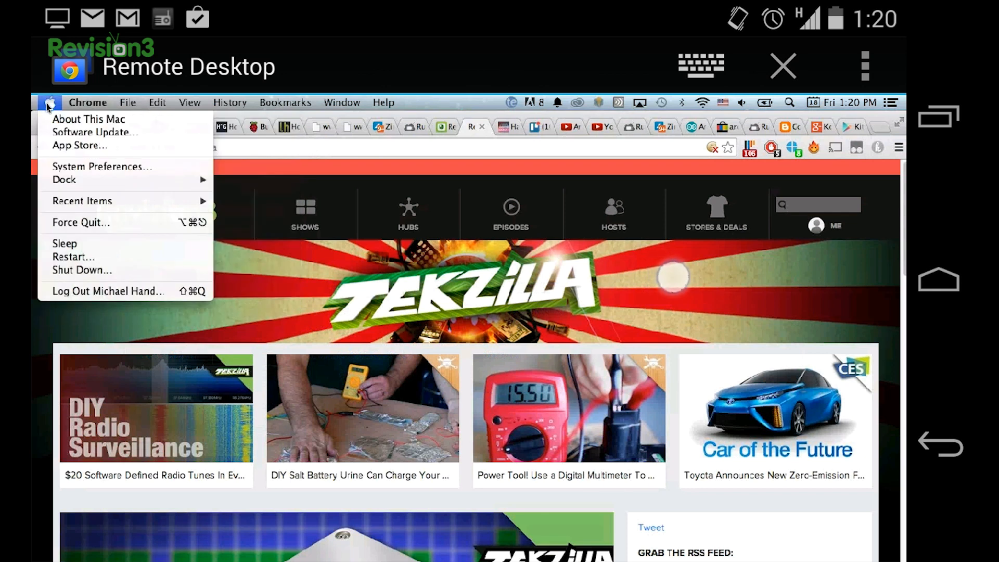
mouse_move(96, 132)
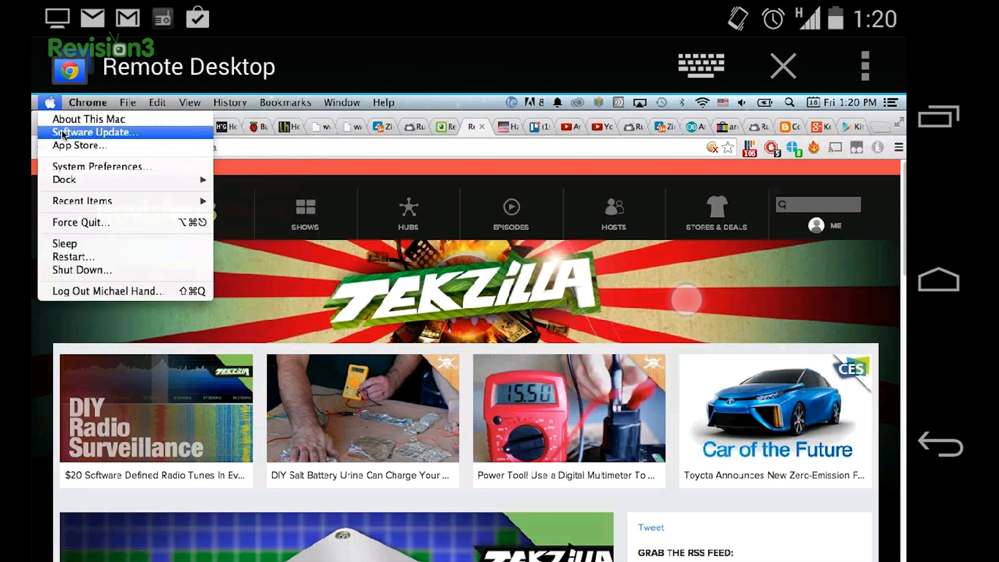
Open the remote Mac's Apple menu and move to Software Update
click(79, 146)
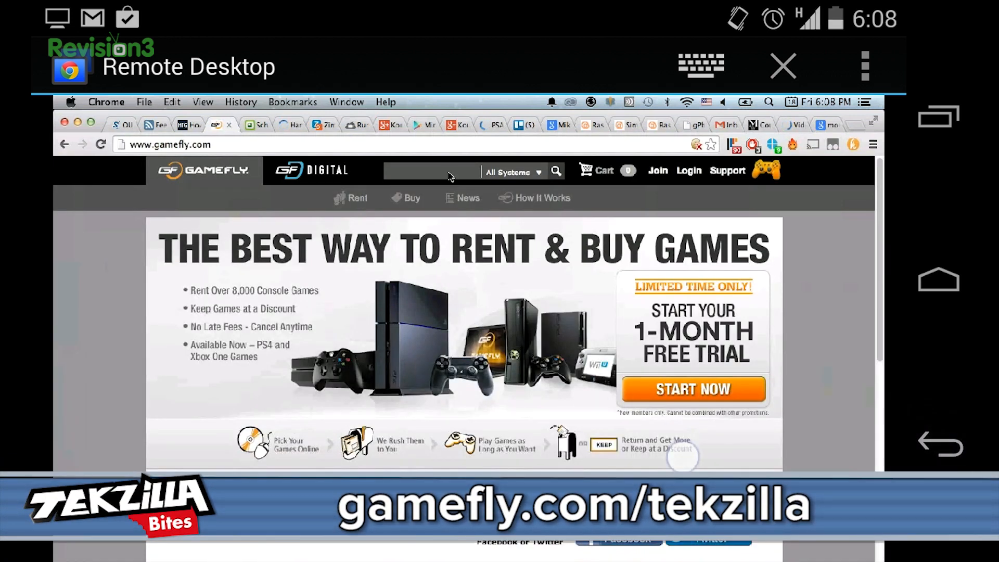
Scroll the remote GameFly homepage down to its featured game titles
scroll(down, 3)
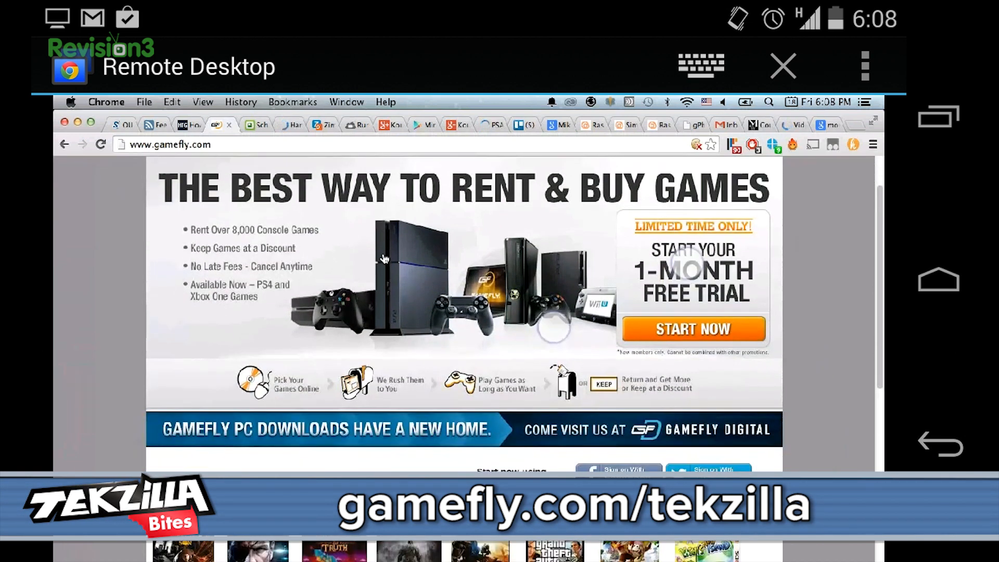
scroll(down, 3)
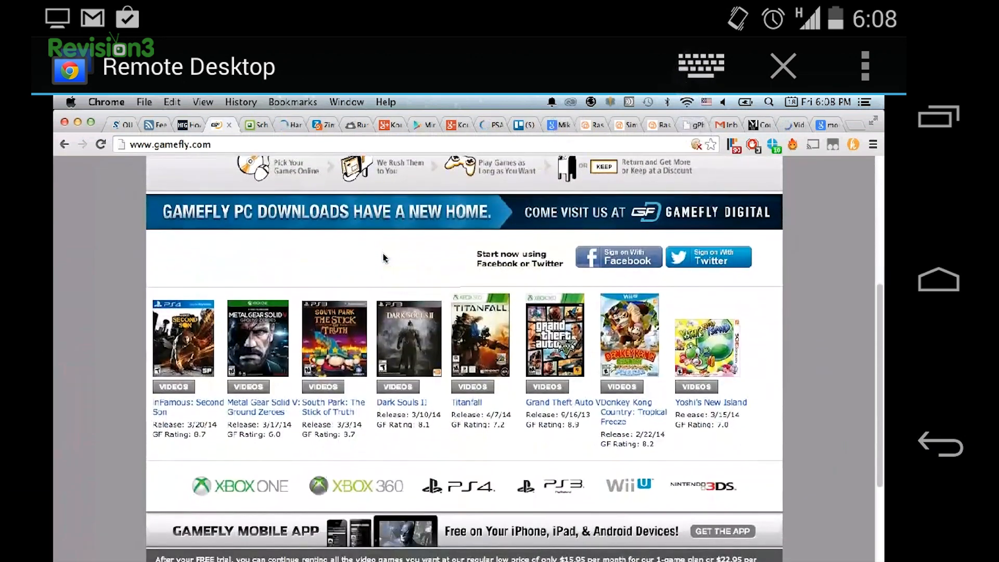